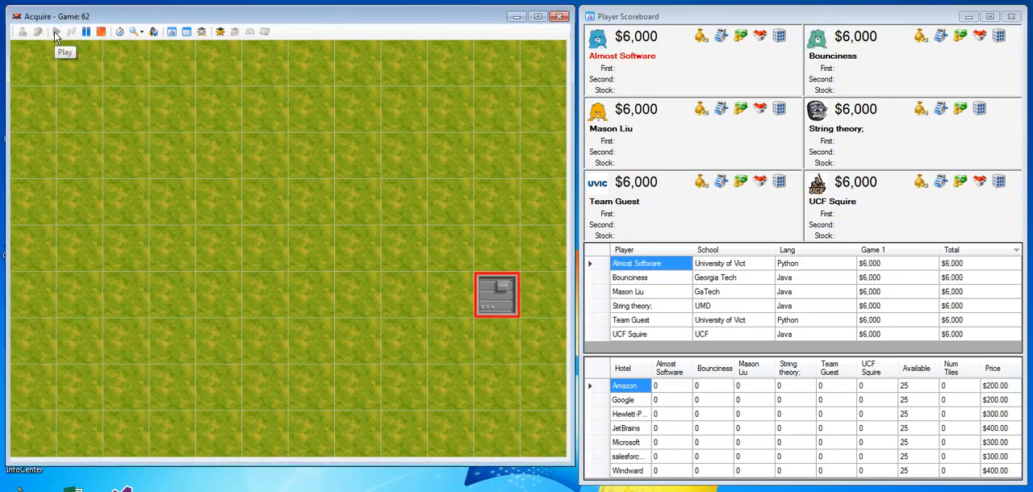
Step: Run Acquire final games 1 through 5, leaving Bounciness ahead at $166,349
left_click(56, 32)
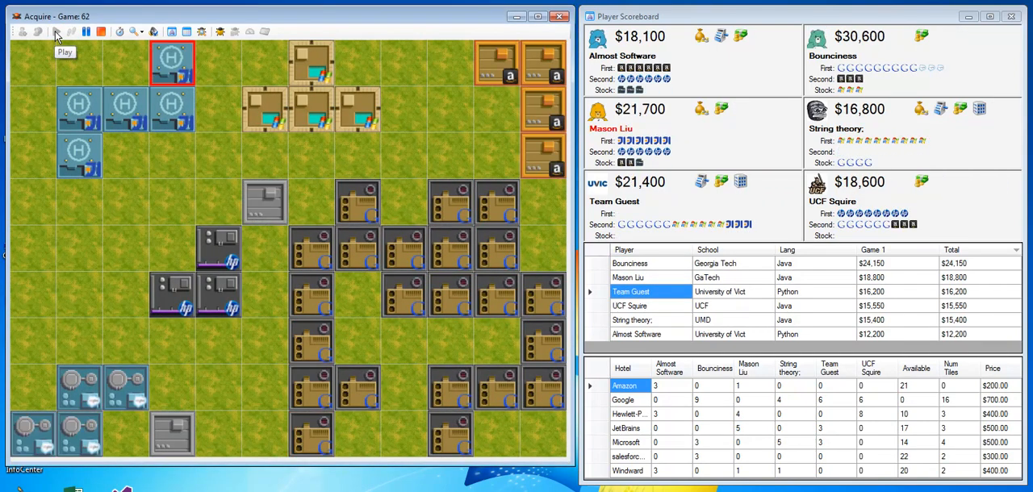
left_click(56, 32)
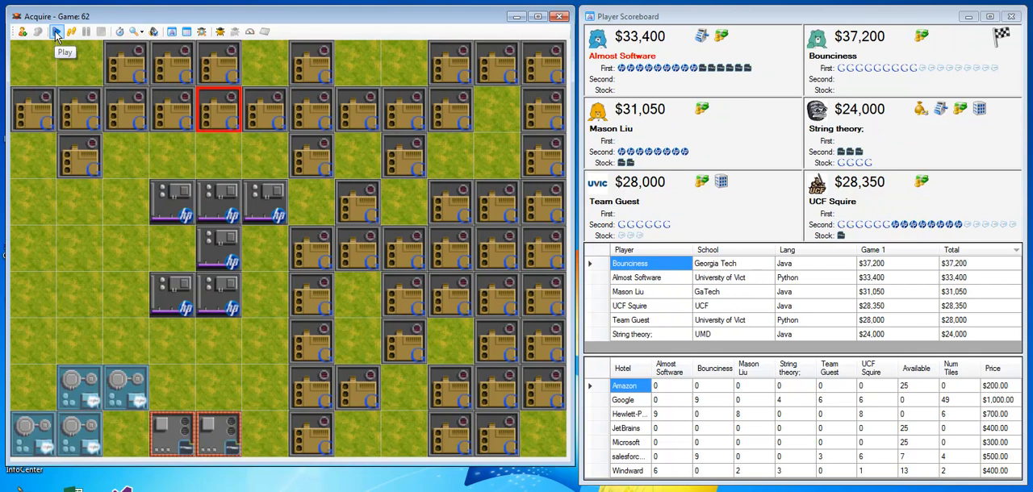
left_click(56, 32)
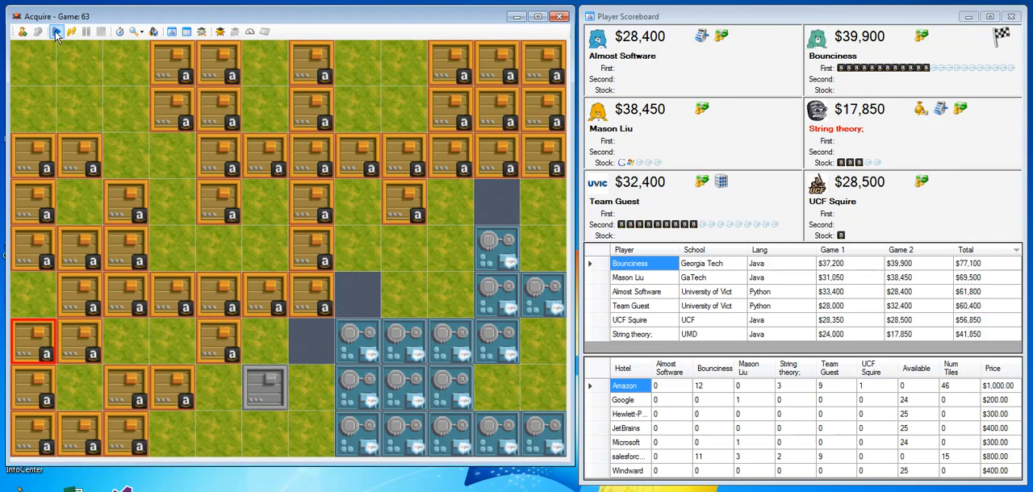
left_click(55, 31)
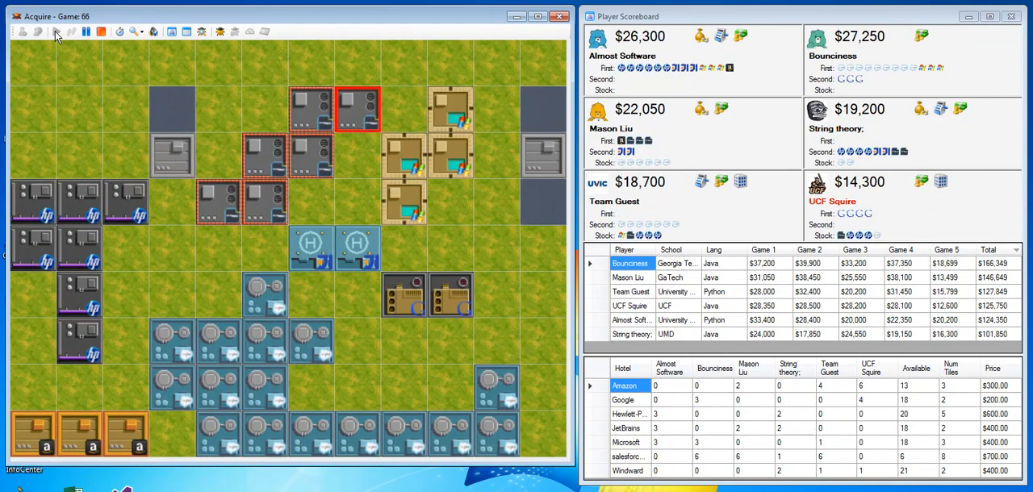
Step: Play games 6 through 10 to finish the final with Bounciness leading total winnings
left_click(54, 31)
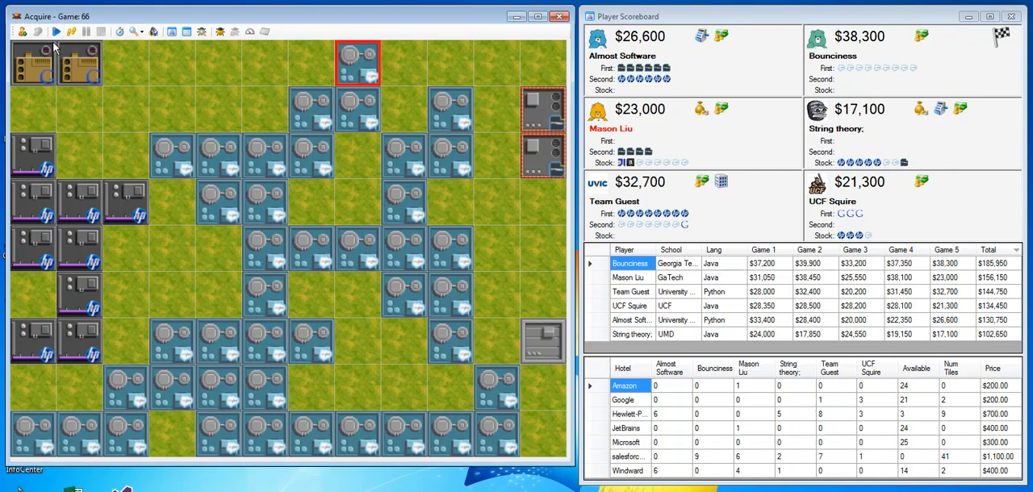
left_click(56, 32)
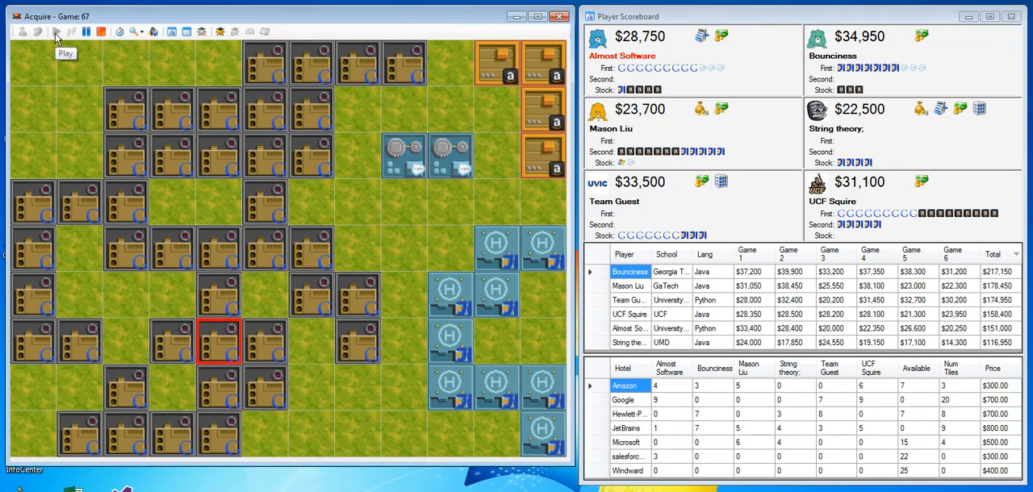
left_click(56, 32)
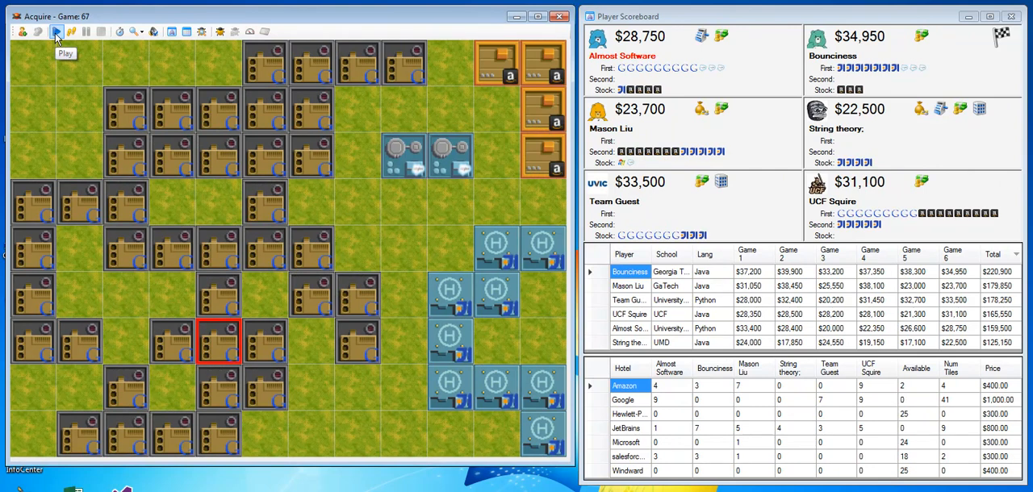
left_click(55, 32)
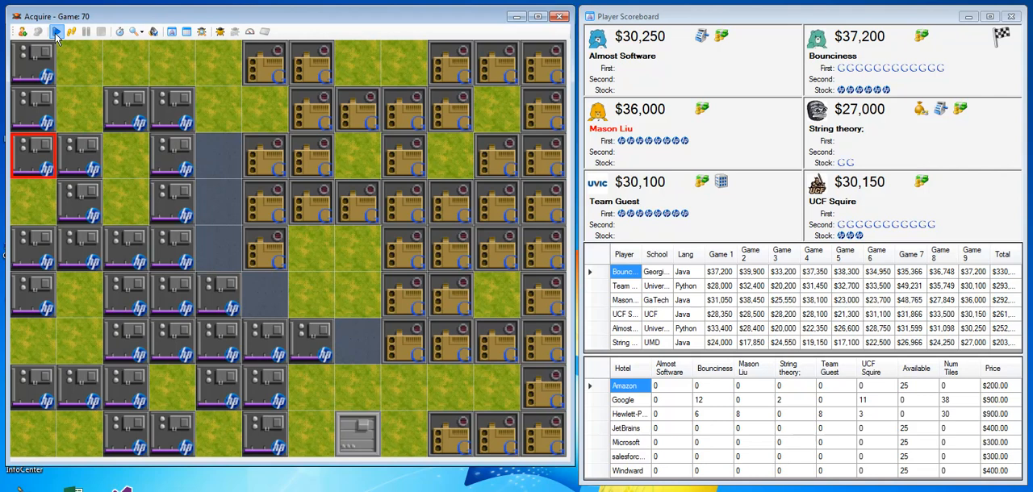
left_click(56, 32)
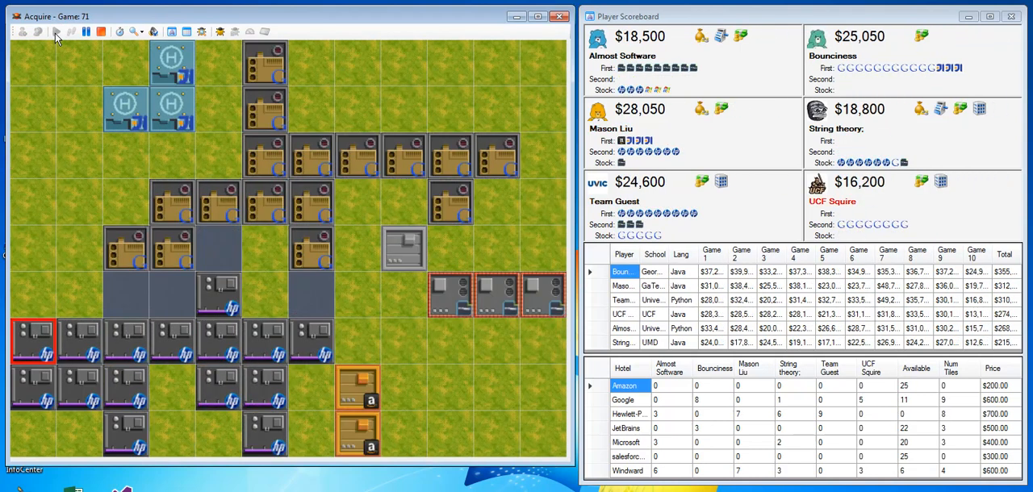
left_click(56, 32)
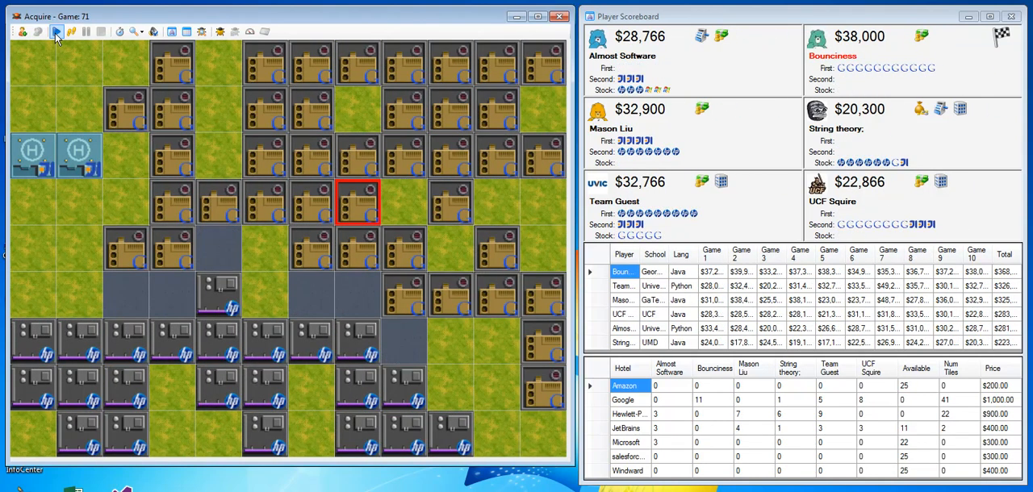